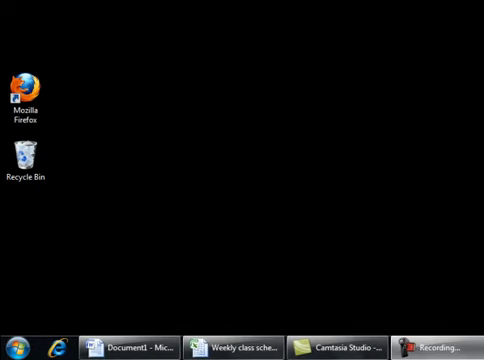
Cycle through the open windows with Alt+Tab, stopping on the Excel Weekly class schedule workbook.
key(alt+tab)
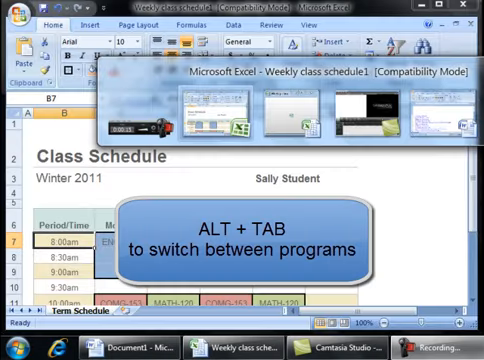
key(alt+tab)
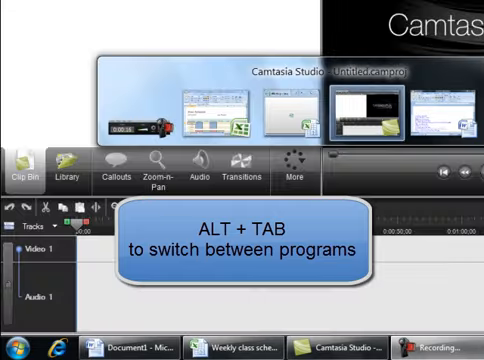
key(alt+tab)
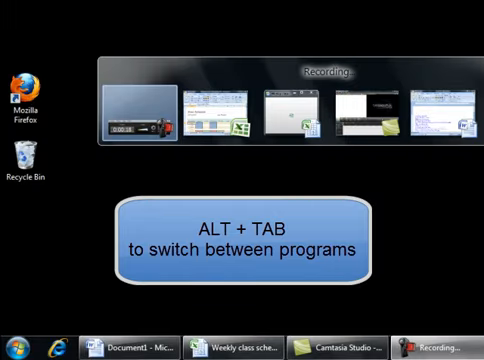
key(alt+tab)
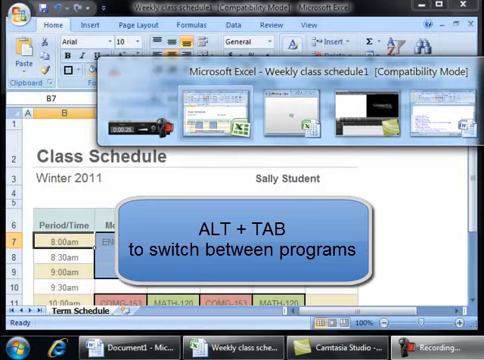
key(alt+tab)
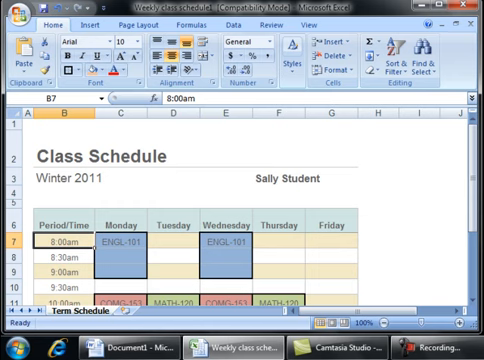
Minimize all windows with Windows+D to reveal the empty desktop.
key(win+d)
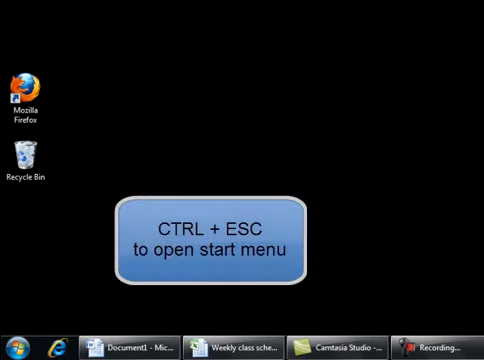
key(ctrl+esc)
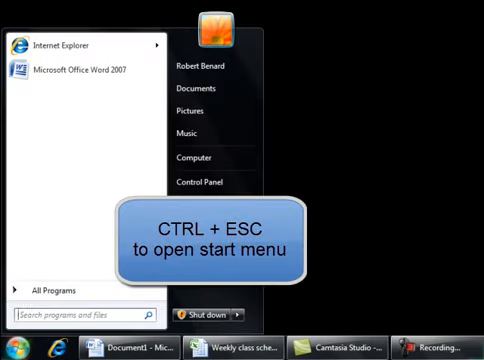
click(55, 289)
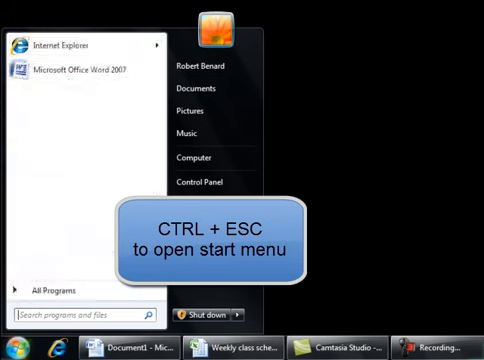
key(Escape)
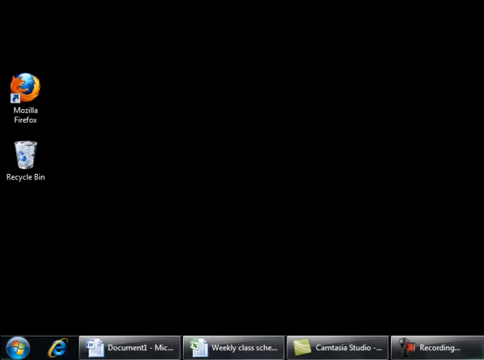
key(Alt+Tab)
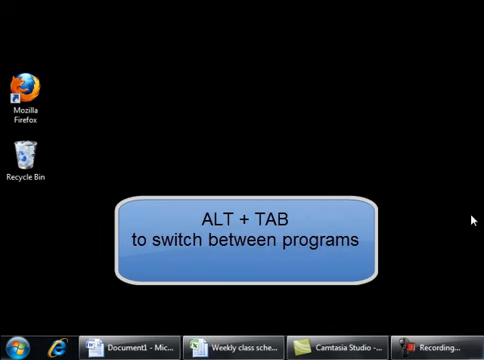
Switch with Alt+Tab to the Word Document1 window holding the Little Bunny Foo Foo lyrics.
key(alt+tab)
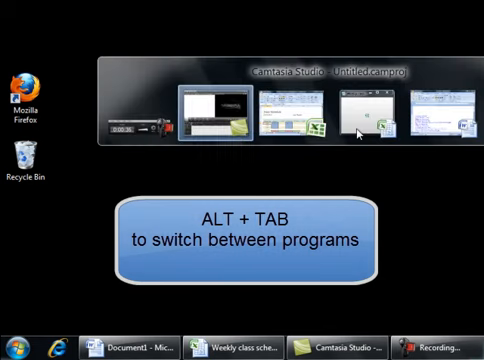
key(alt+tab)
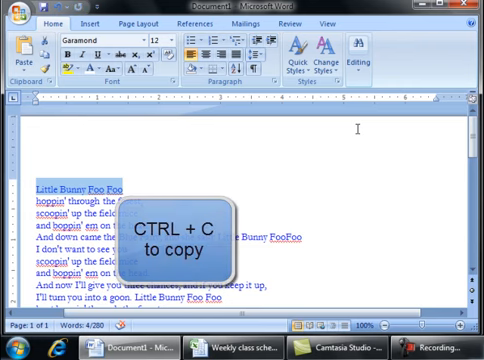
Copy the Little Bunny Foo Foo line, paste it above the lyrics, and make it bold and underlined.
key(ctrl+c)
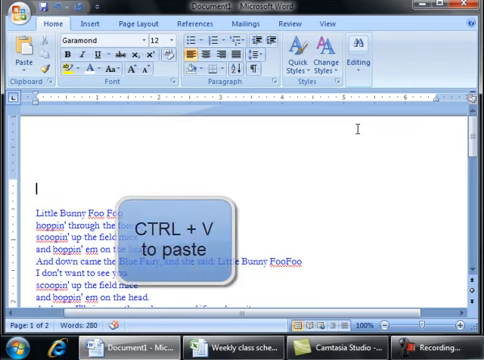
key(ctrl+v)
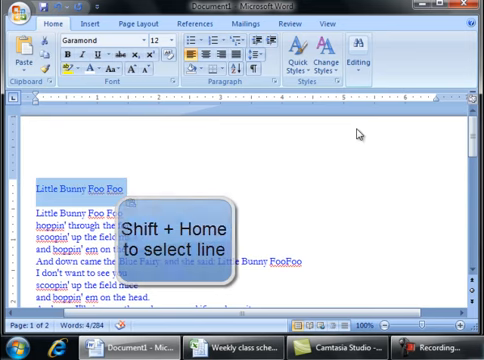
key(ctrl+b)
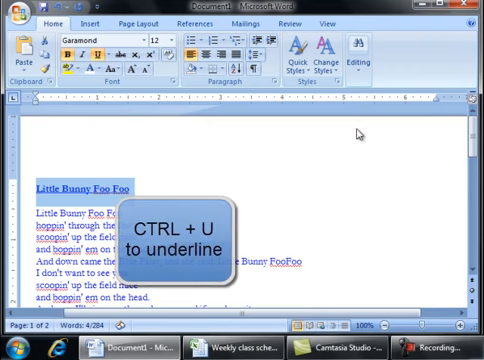
key(ctrl+u)
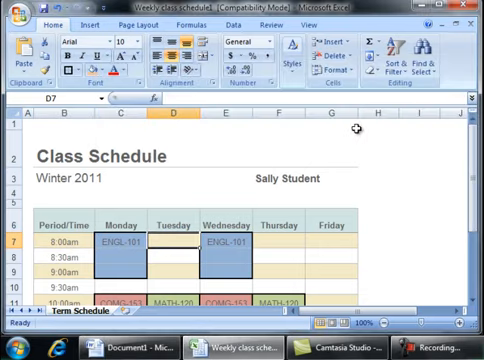
Return the class schedule to cell A1, then quit Excel with Alt+F4.
scroll(down, 3)
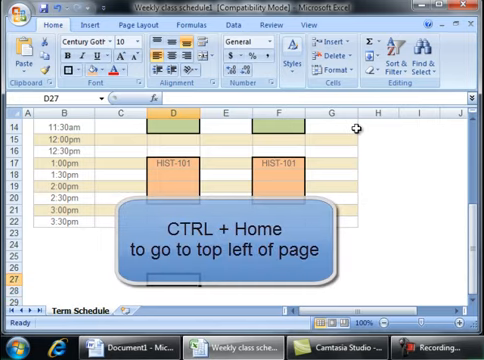
key(ctrl+Home)
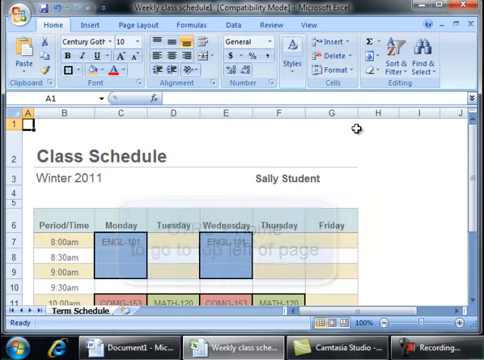
key(ctrl+home)
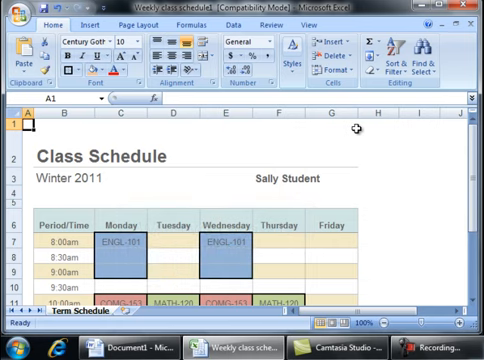
click(13, 350)
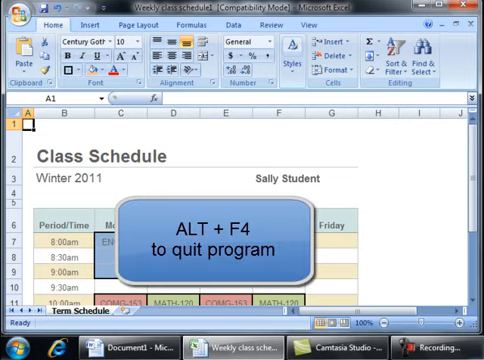
key(alt+F4)
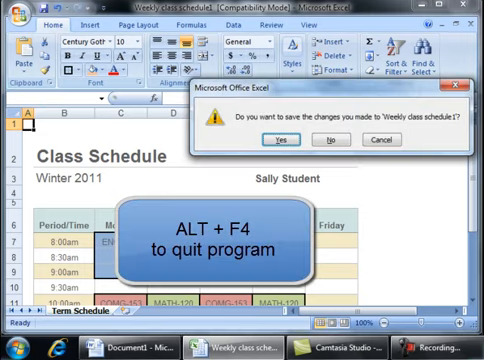